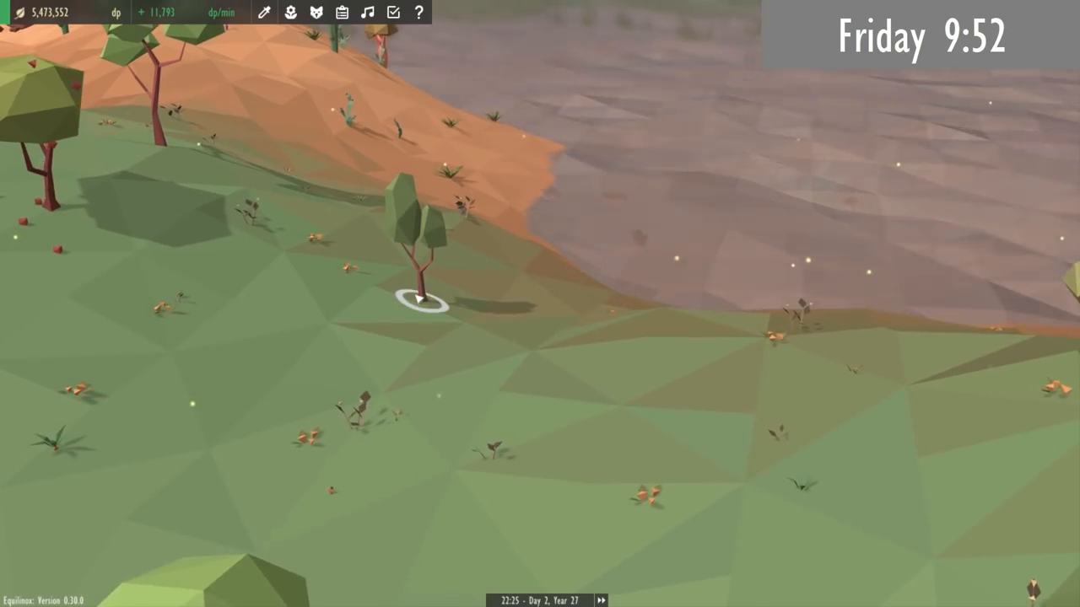
Scroll SaveSlot.java to show the corrupt field and setCorrupt() method.
click(422, 304)
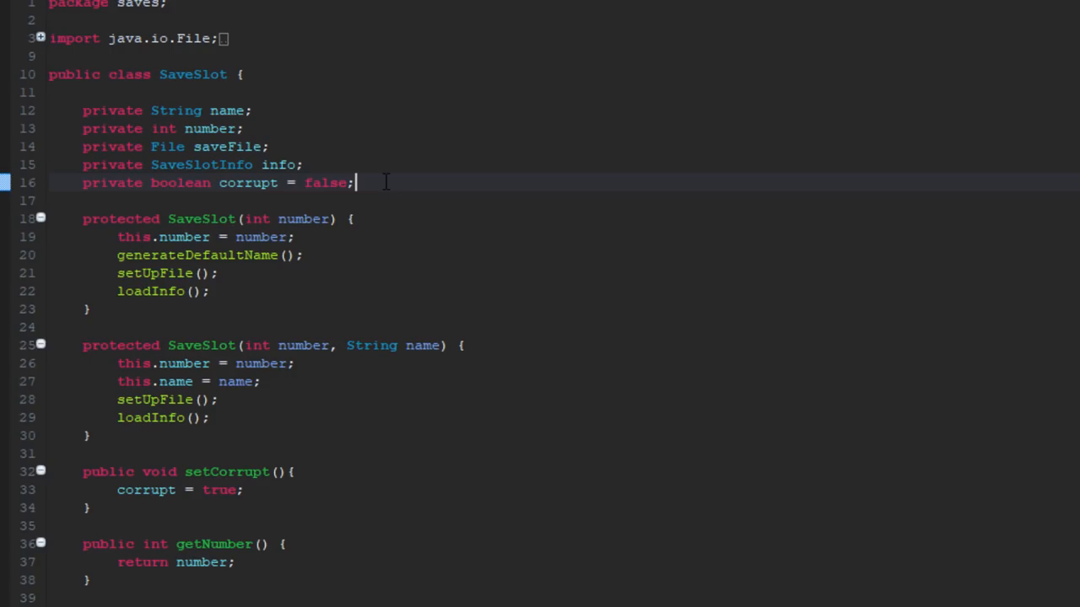
scroll(down, 3)
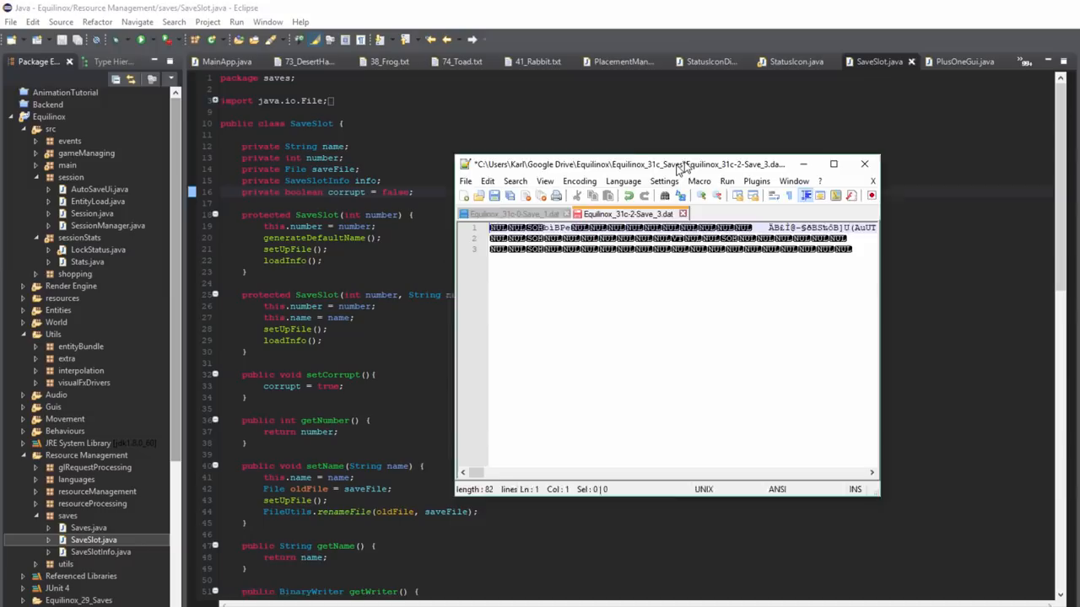
drag(667, 163, 759, 128)
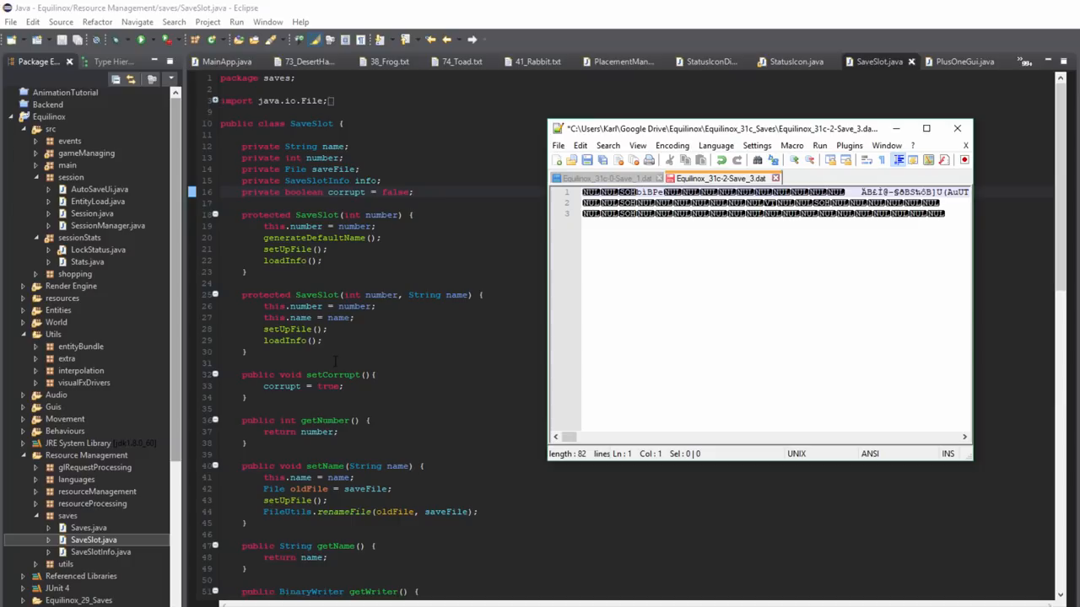
mouse_move(584, 190)
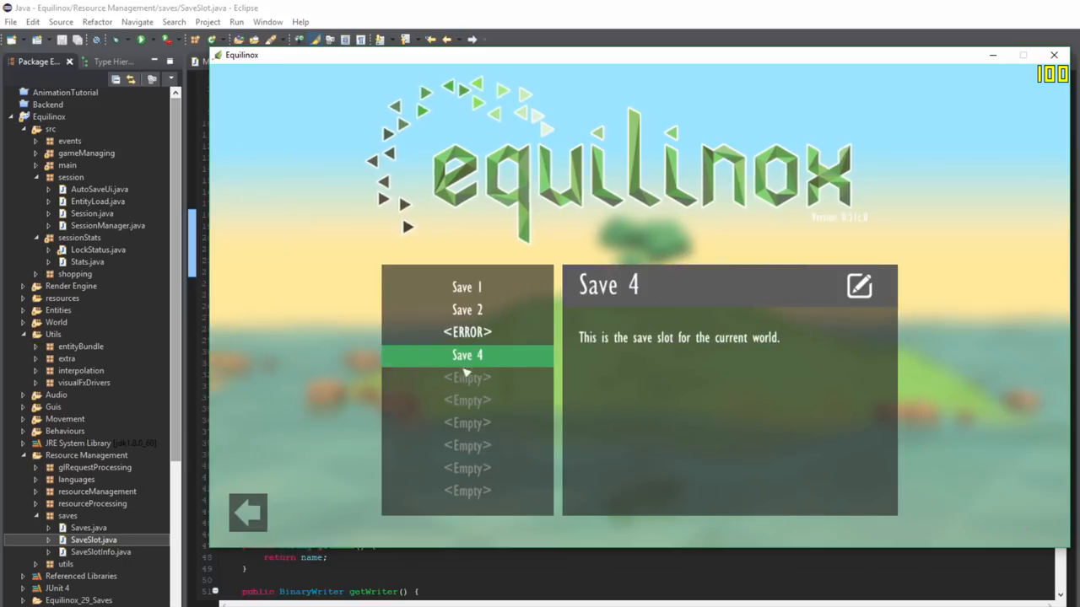
Select the <ERROR> save, trash it, and confirm the deletion with the tick.
click(466, 332)
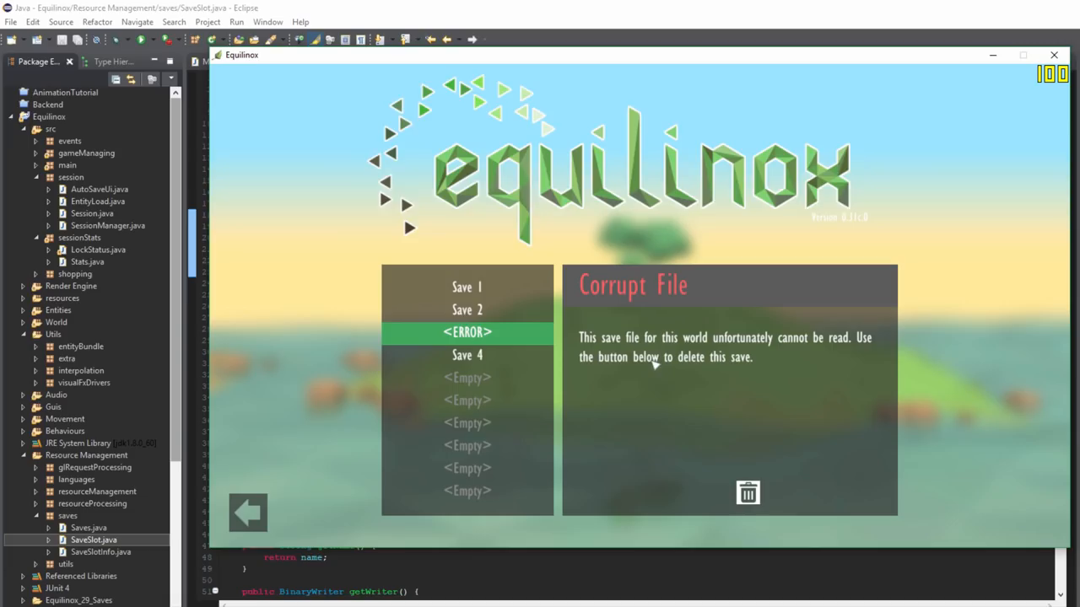
click(747, 492)
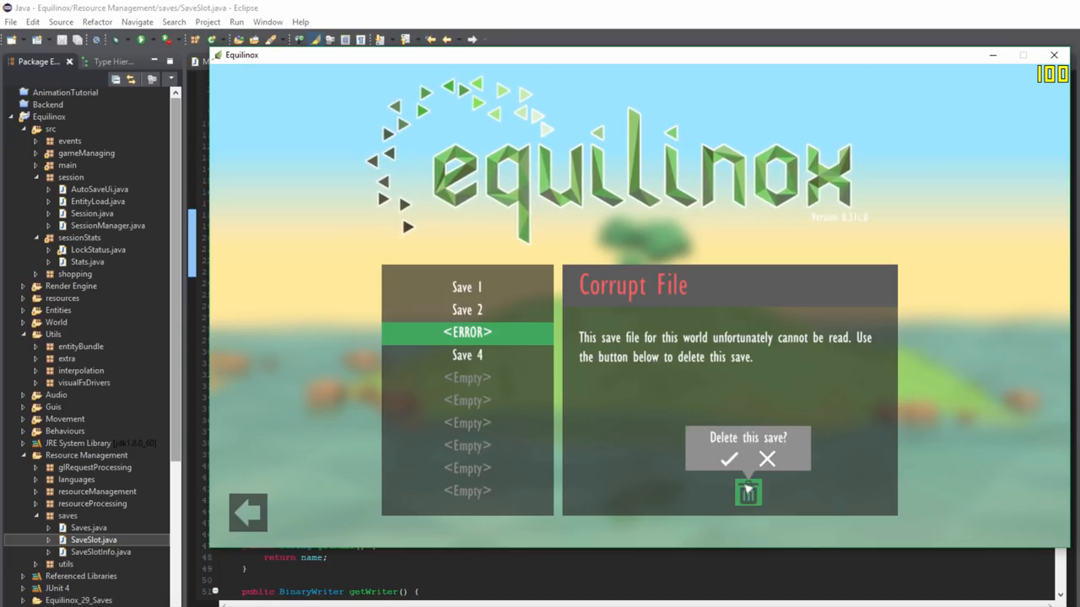
click(729, 459)
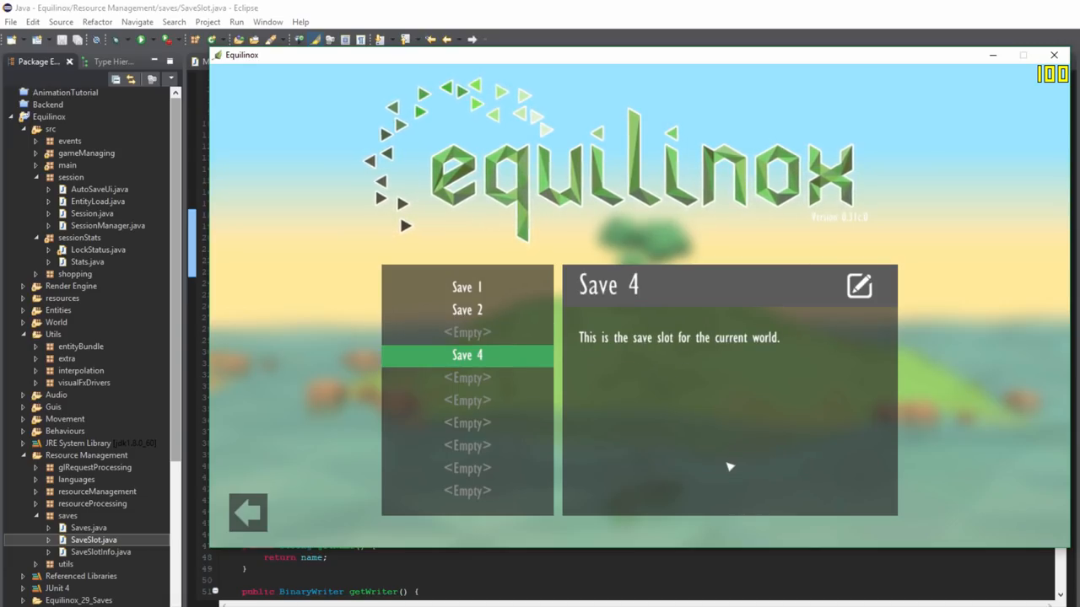